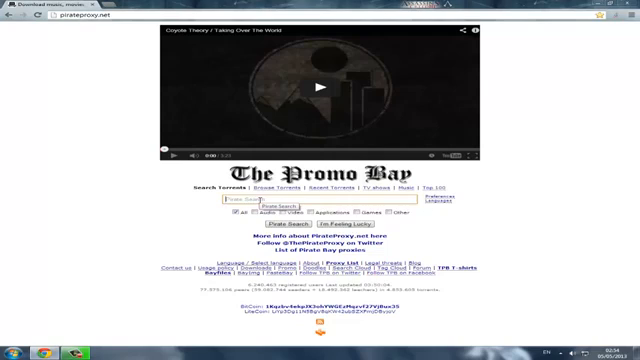
# Search The Pirate Bay for 'Counter Strike Source 2013'
pyautogui.write('Counter Strike Source 2013')
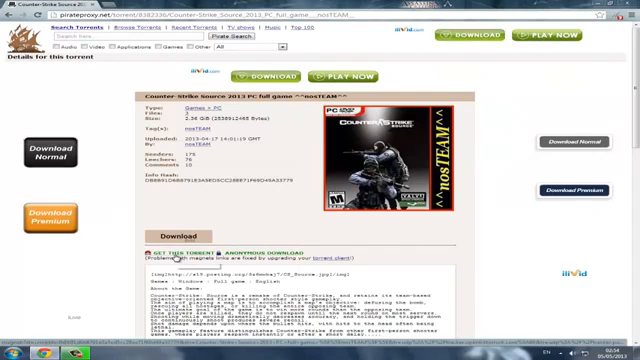
# Get the nosTEAM Counter-Strike Source 2013 full game torrent from its details page
pyautogui.click(166, 249)
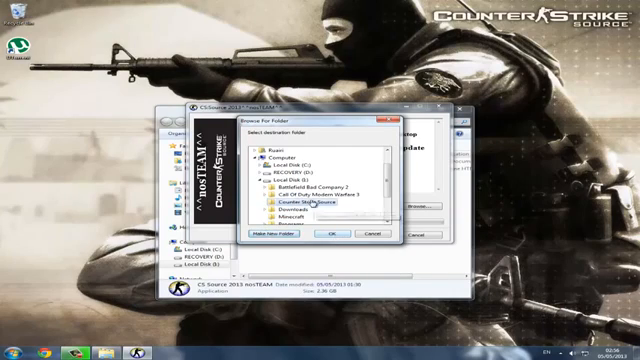
# Choose the Counter Strike Source folder as the installer's destination
pyautogui.click(327, 232)
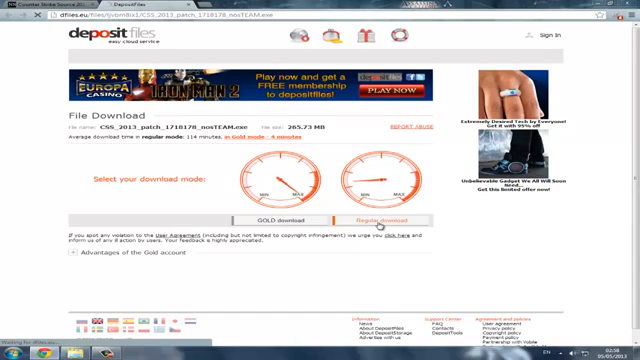
# Choose Regular download for CSS_2013_patch_1718178_nosTEAM.exe on DepositFiles
pyautogui.click(378, 217)
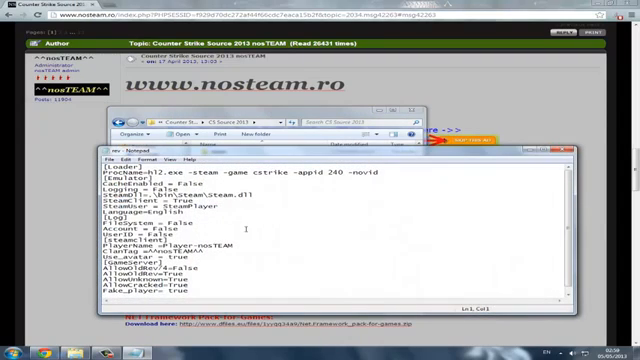
# Replace PlayerName Player-nosTEAM with TheCRaZyBeast67 in rev.ini
pyautogui.click(160, 245)
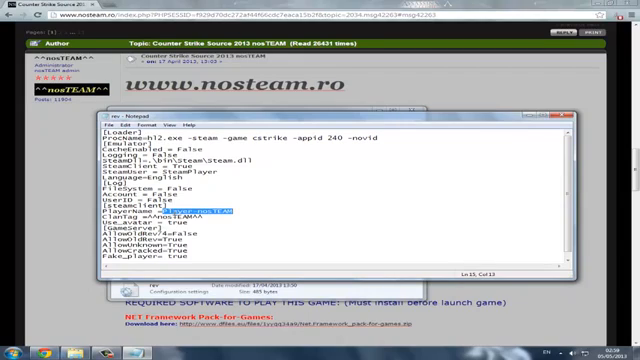
pyautogui.write('TH')
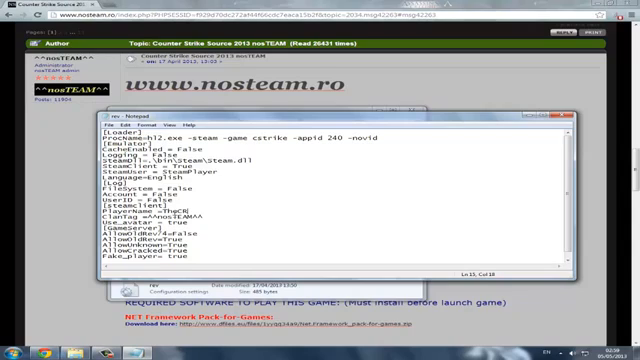
pyautogui.write('aZyR')
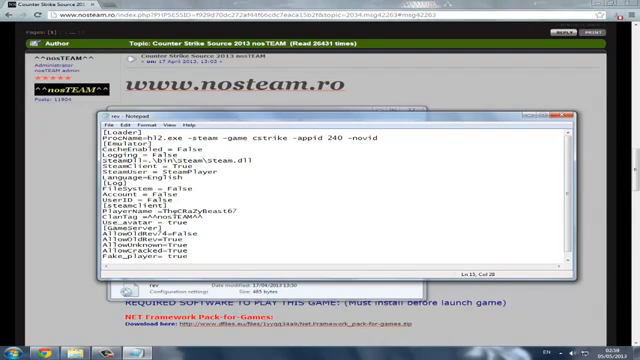
pyautogui.click(123, 131)
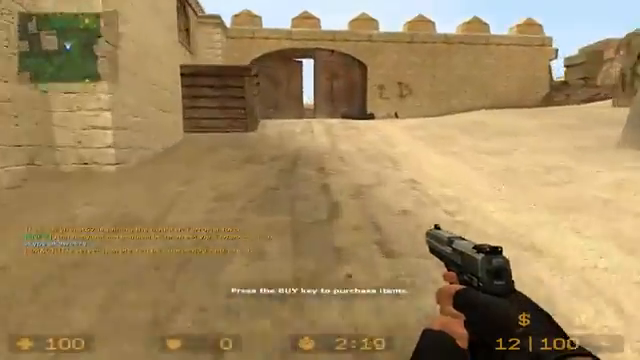
pyautogui.moveTo(320, 180)
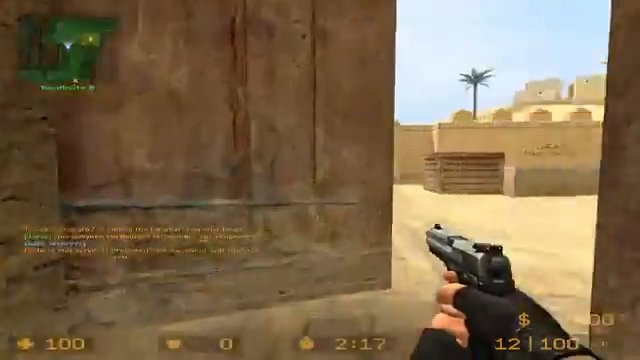